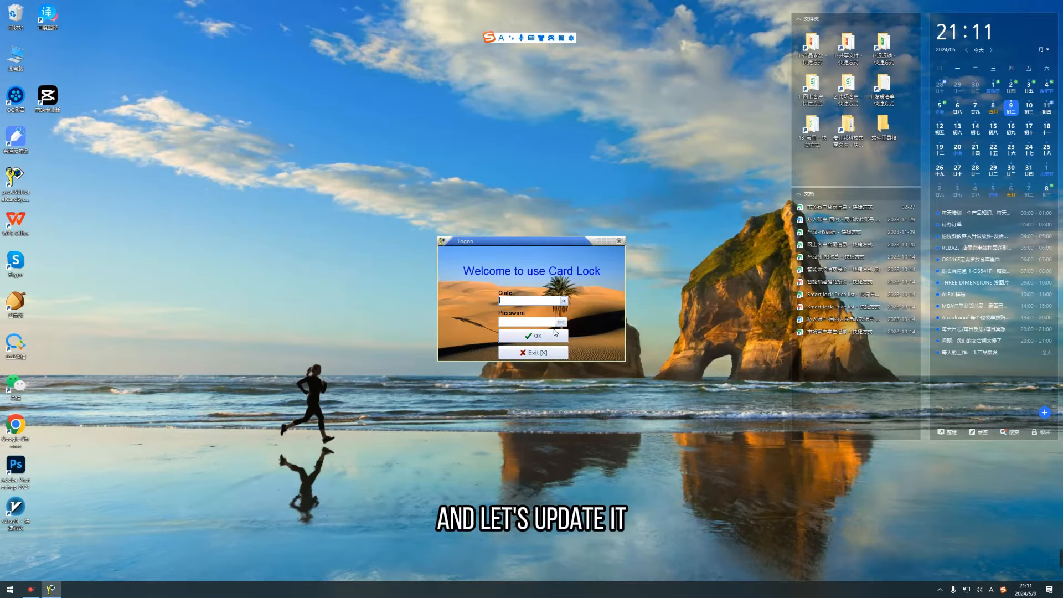
Exit the old lock system login and launch Google Chrome.
left_click(534, 353)
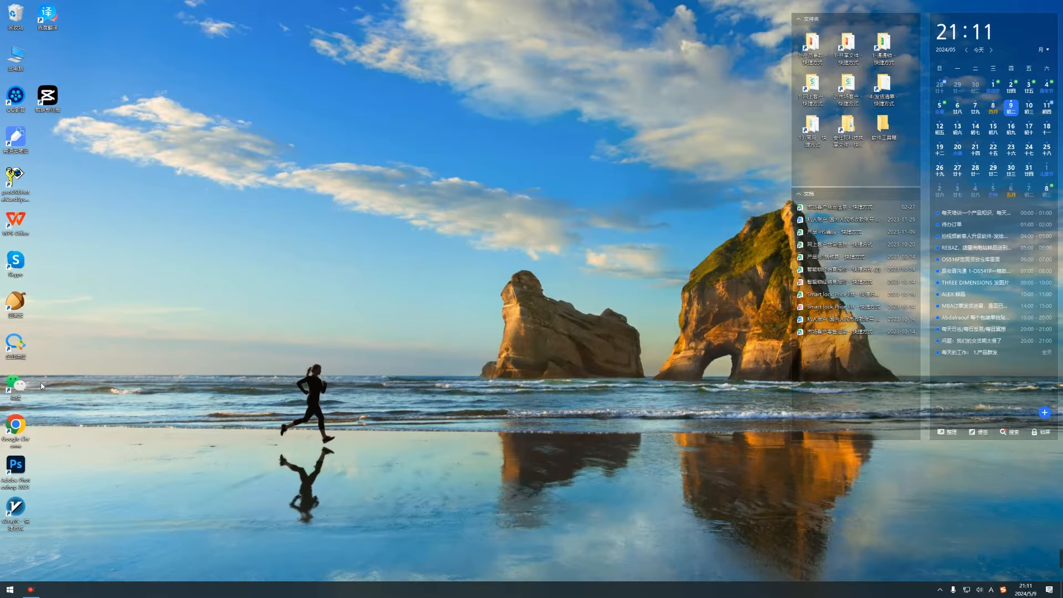
left_click(15, 427)
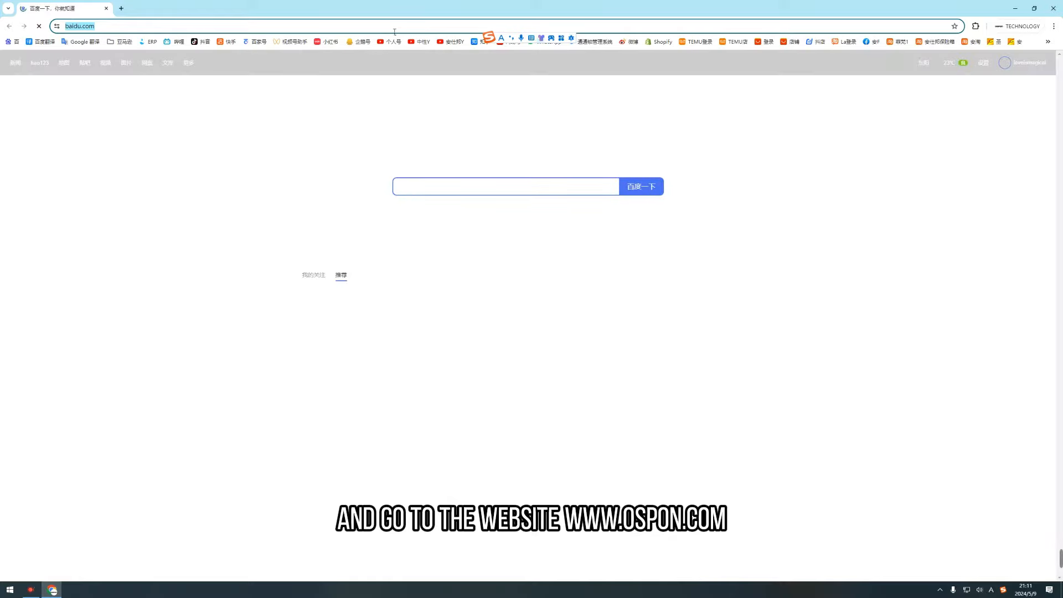
type("www.ospon.com")
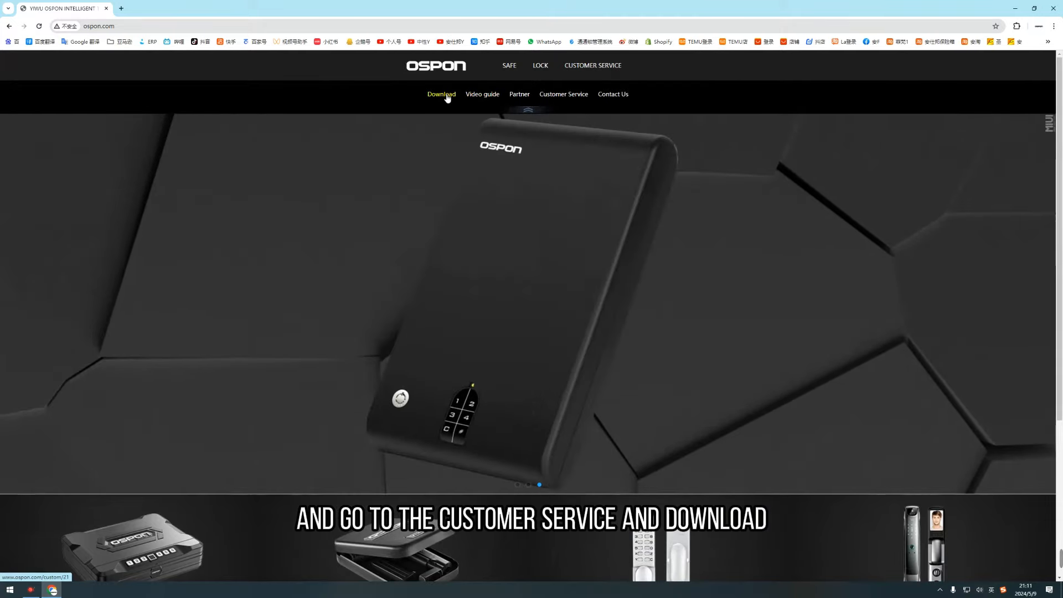
Download HOTEL LOCK SOFTWARE UPDATE.zip from the OSPON Download page and check recent downloads.
left_click(441, 93)
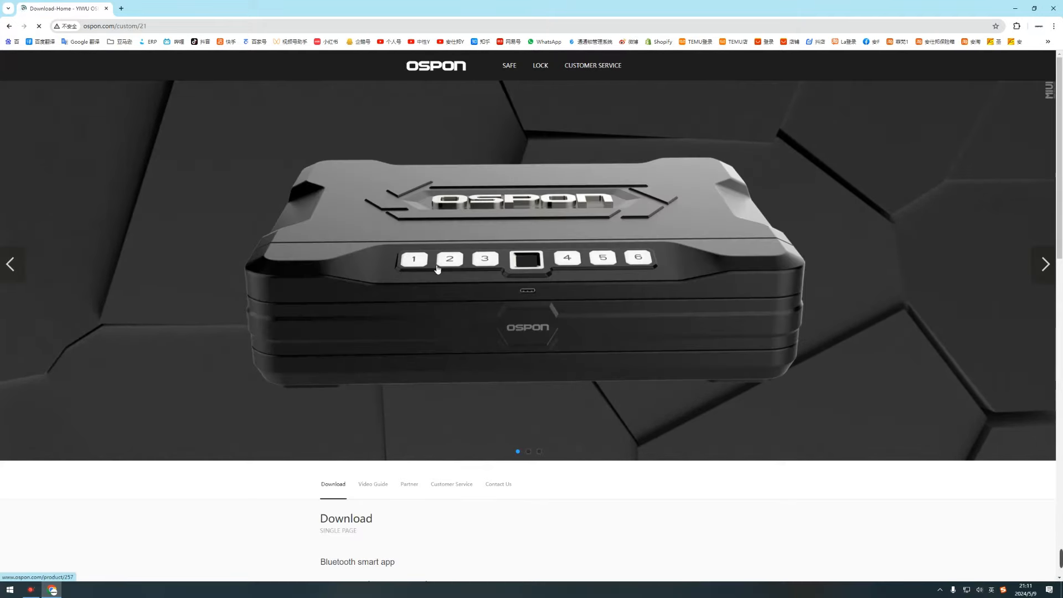
scroll("down", 3)
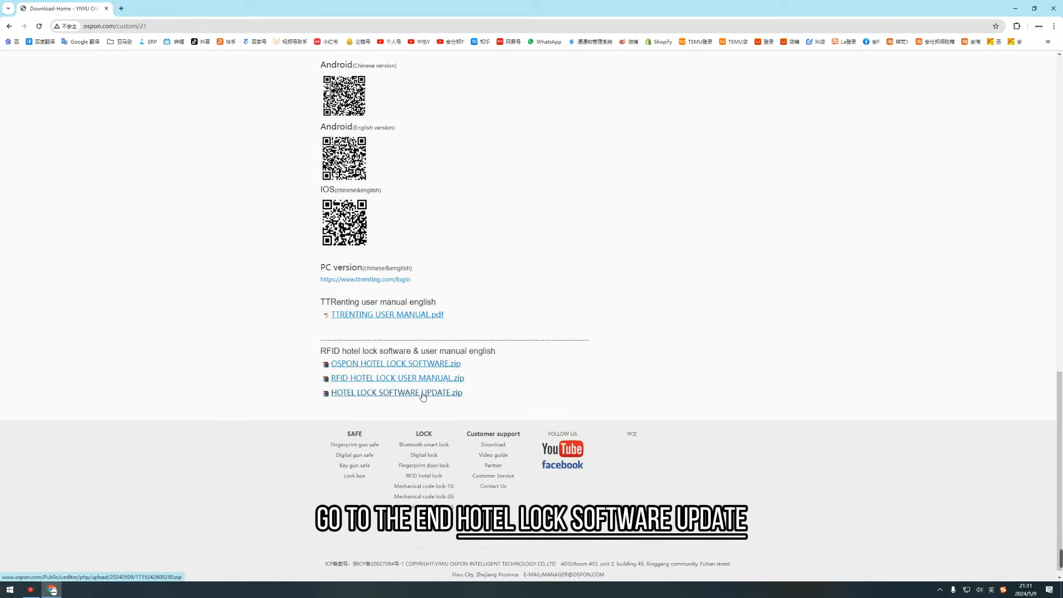
left_click(396, 392)
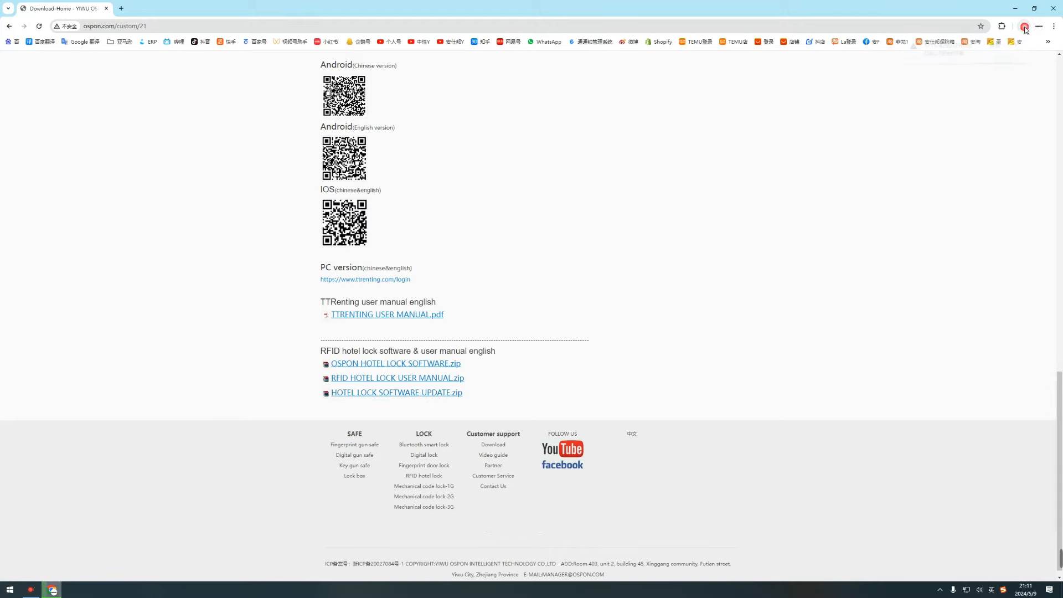
left_click(1024, 26)
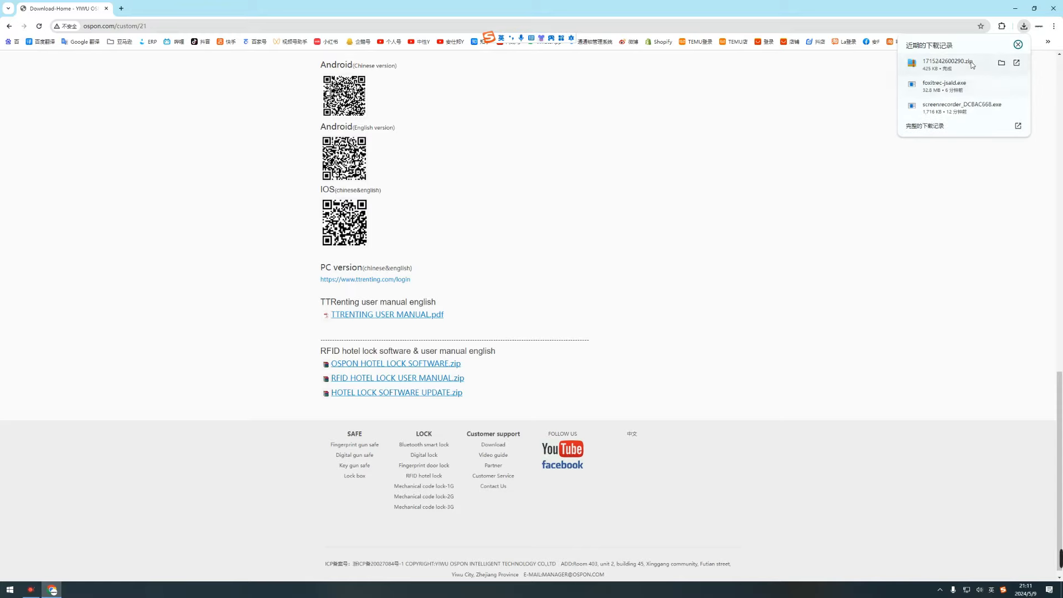
Extract the downloaded HOTEL LOCK SOFTWARE UPDATE.zip and open its contents.
left_click(1001, 63)
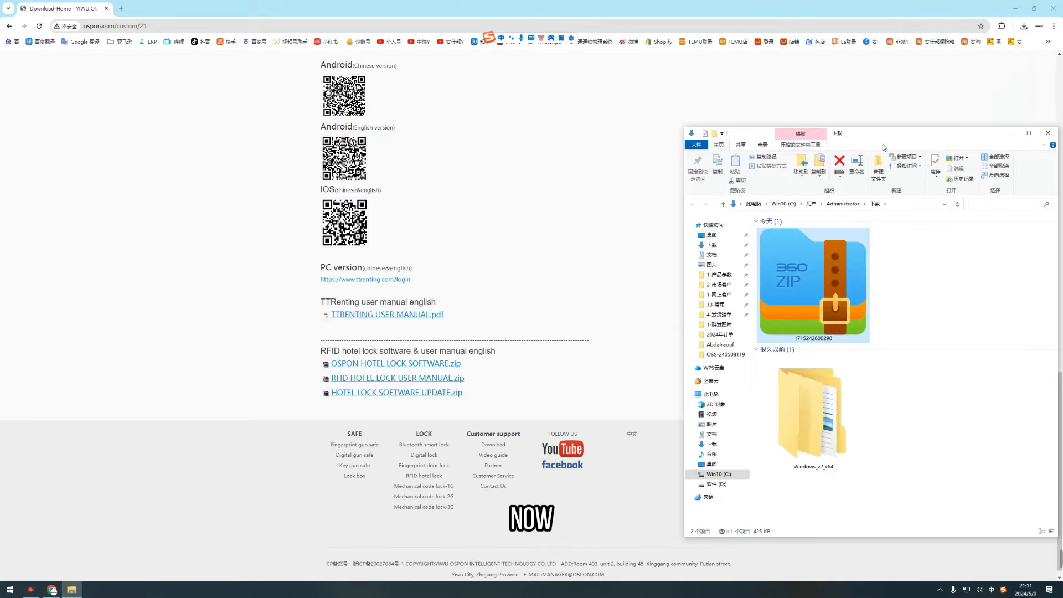
right_click(261, 285)
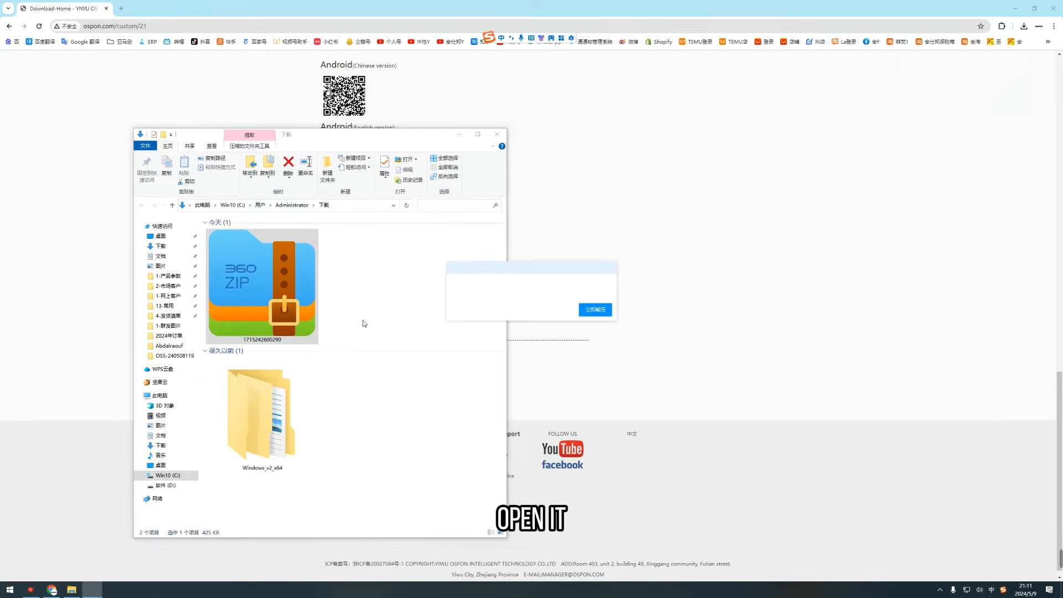
left_click(595, 308)
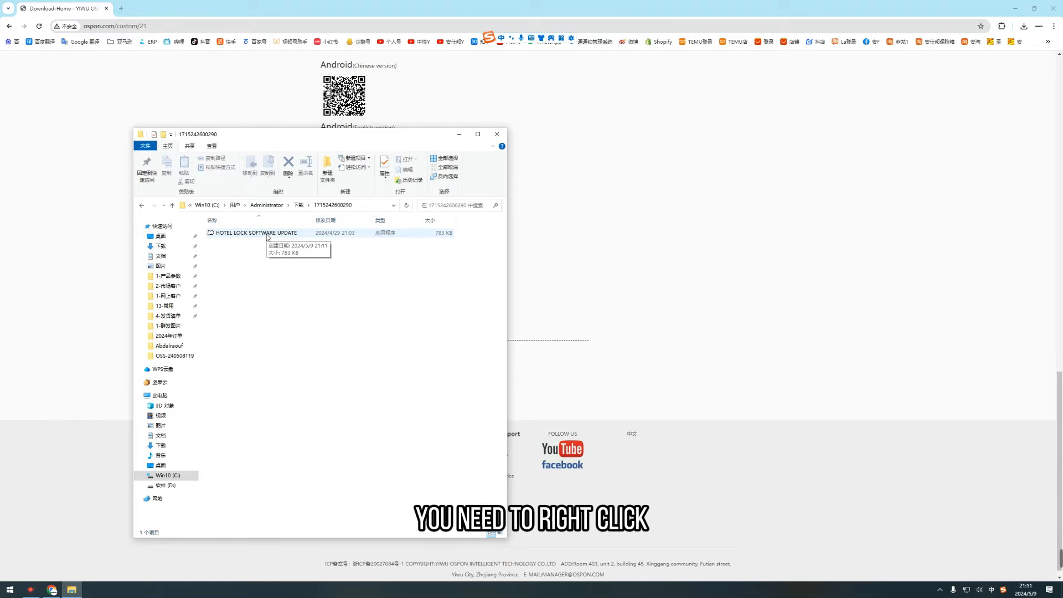
Run HOTEL LOCK SOFTWARE UPDATE as administrator.
right_click(256, 233)
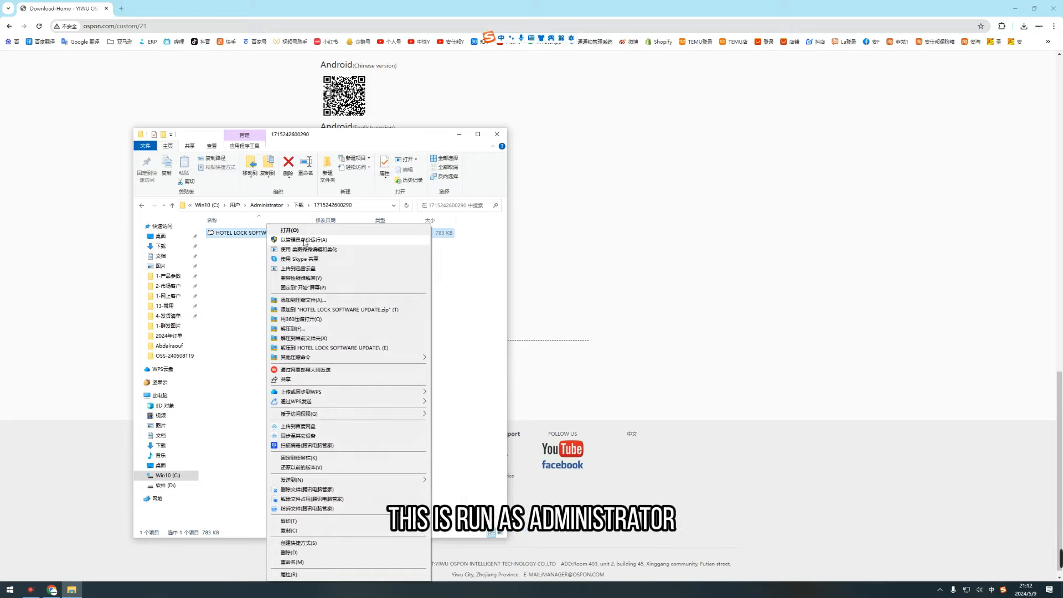
left_click(306, 239)
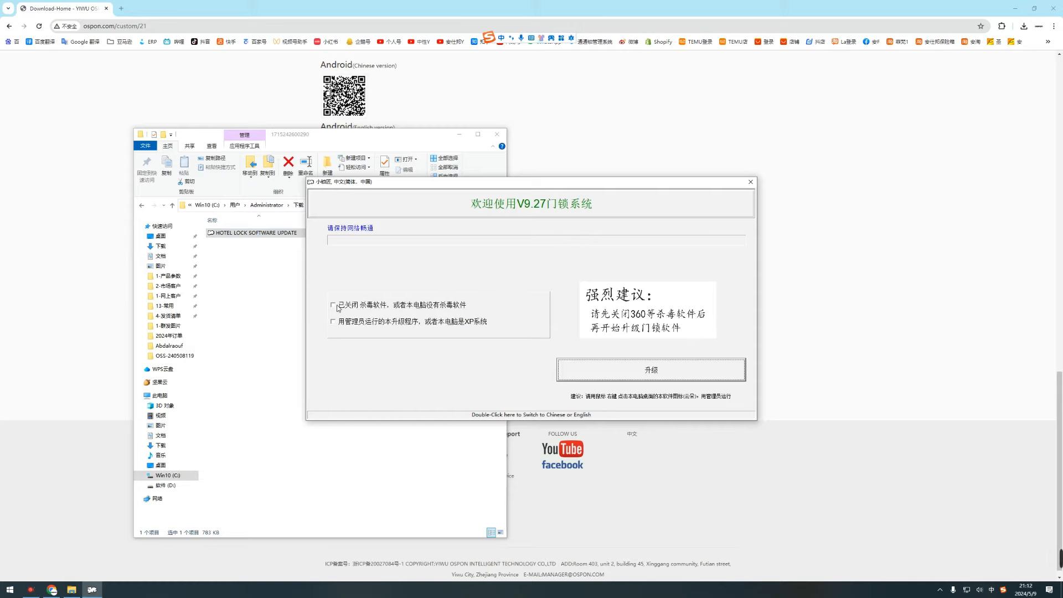
Tick the antivirus-off and administrator checks, then start and confirm the V9.27 upgrade.
left_click(332, 304)
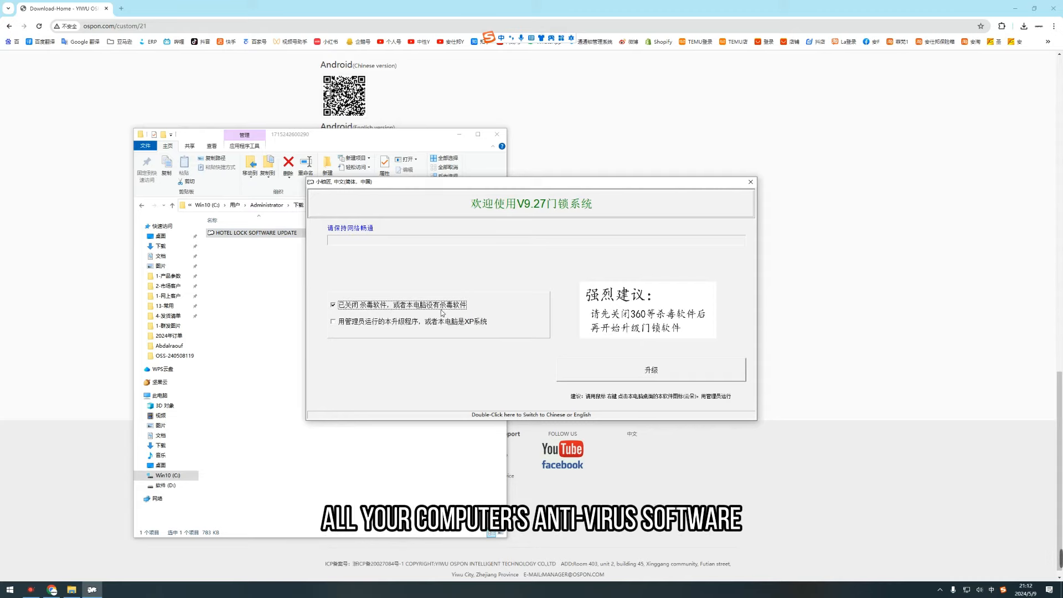
left_click(333, 321)
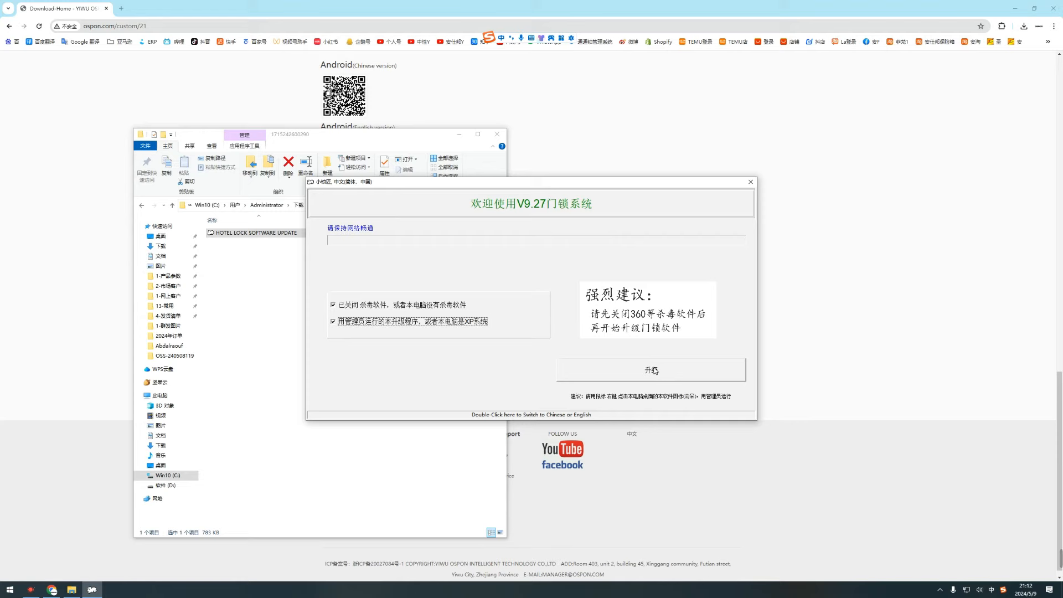
left_click(650, 369)
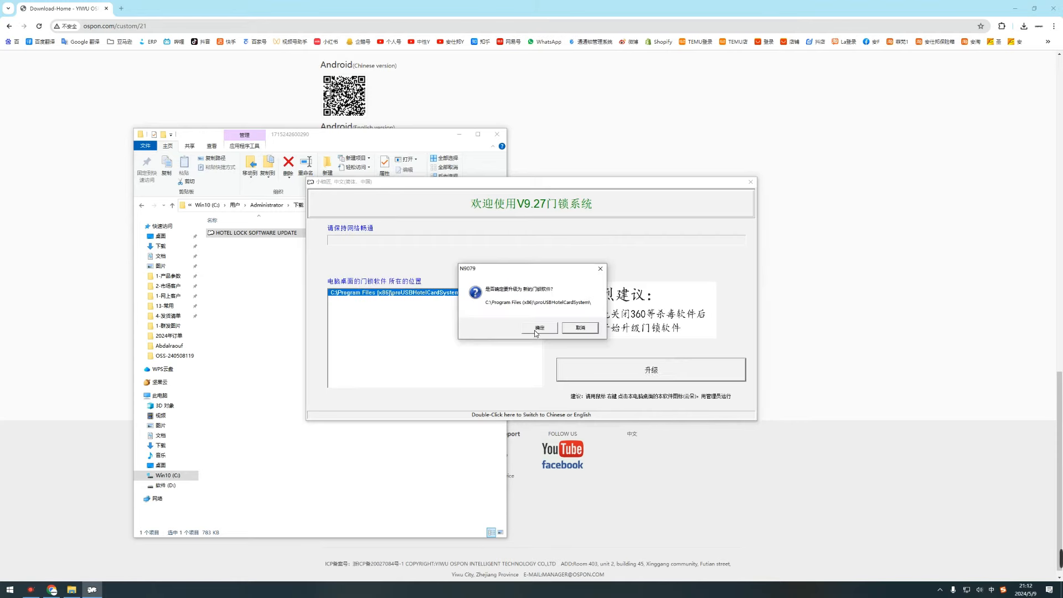
left_click(541, 328)
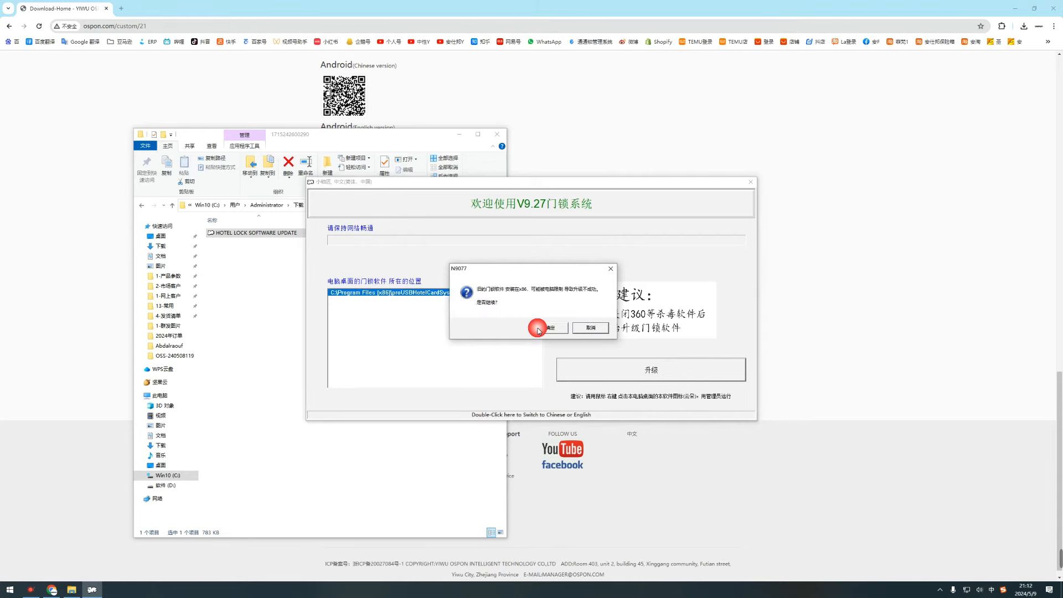
left_click(549, 329)
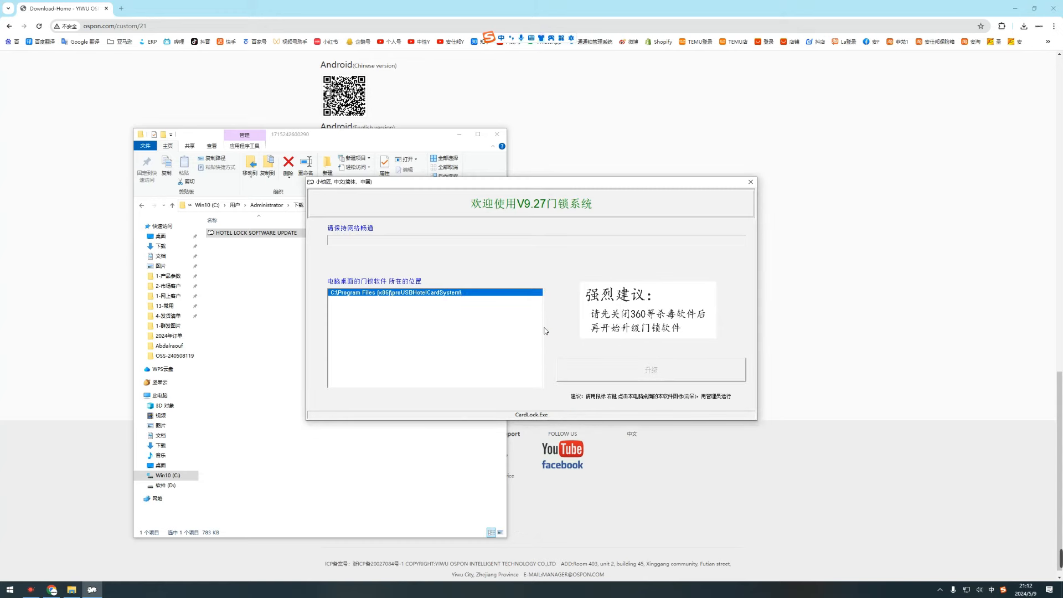
Complete the lock software upgrade and acknowledge the success message.
left_click(650, 369)
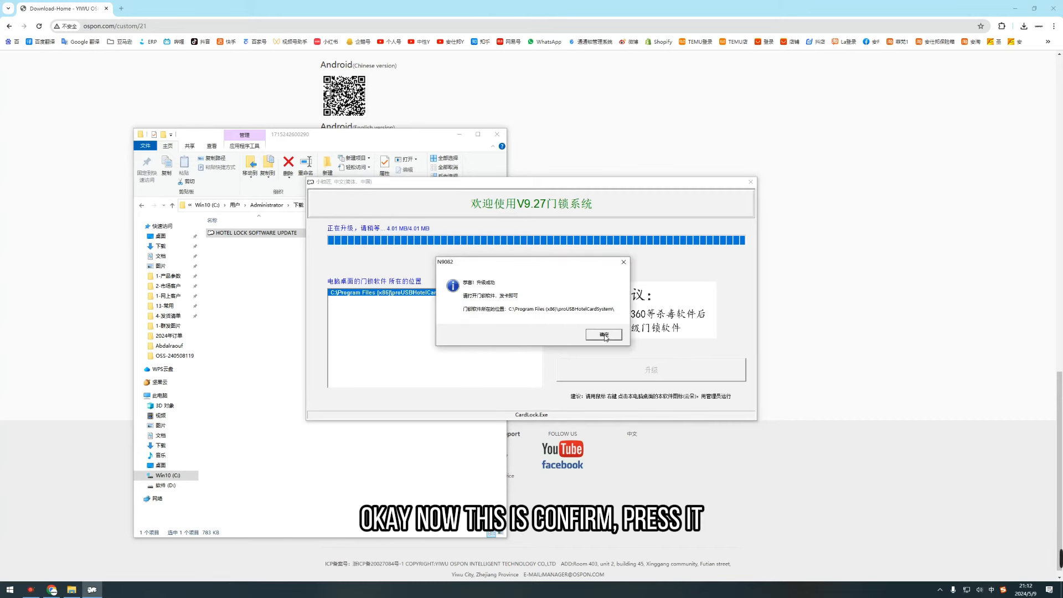
left_click(603, 335)
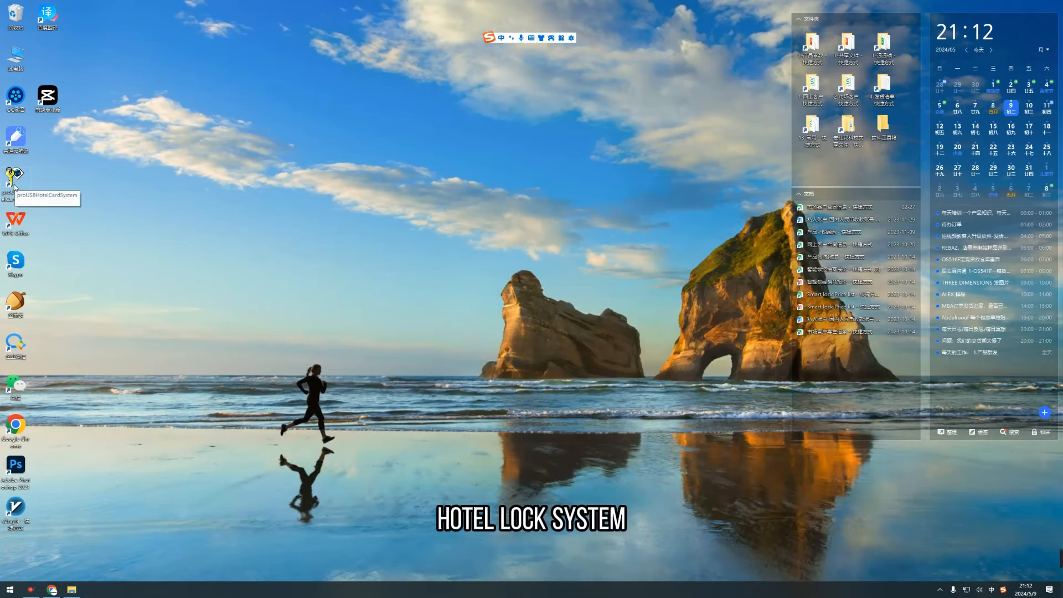
Launch proUSBHotelCardSystem, dismiss the USB port error, and log in.
double_click(15, 175)
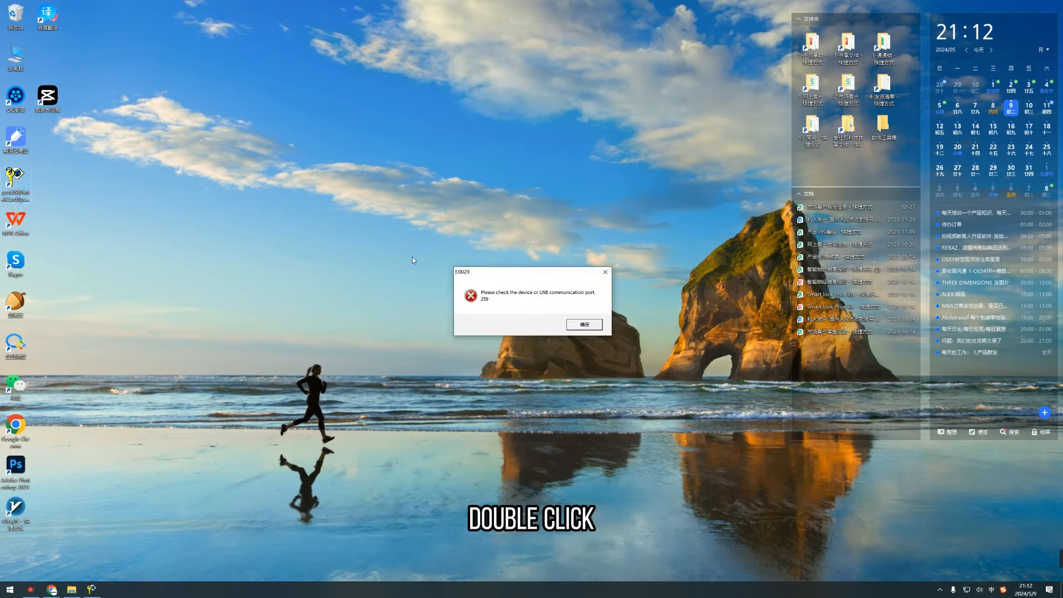
left_click(584, 324)
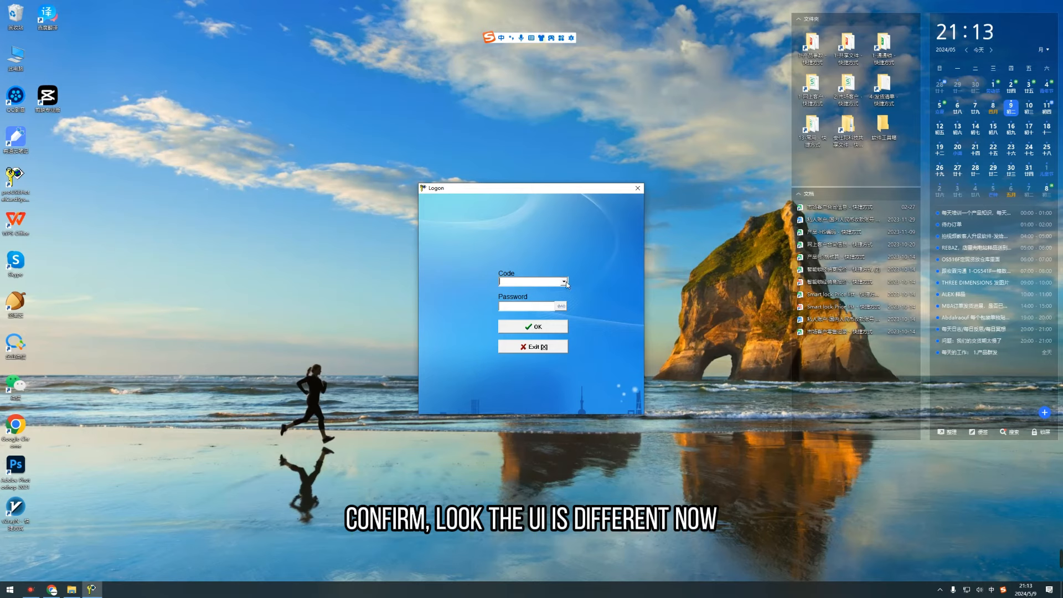
left_click(533, 326)
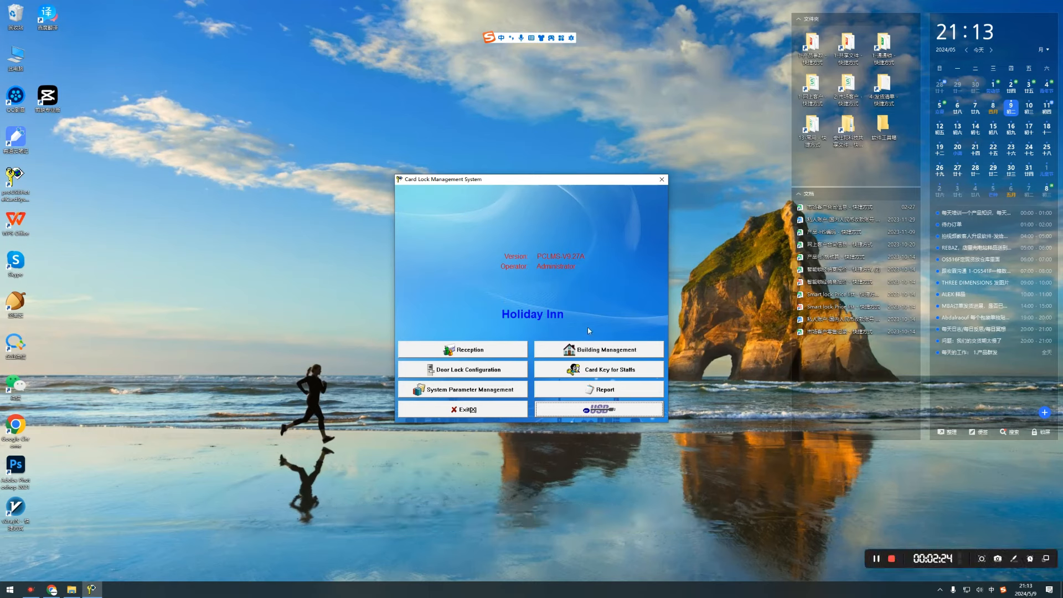
mouse_move(589, 371)
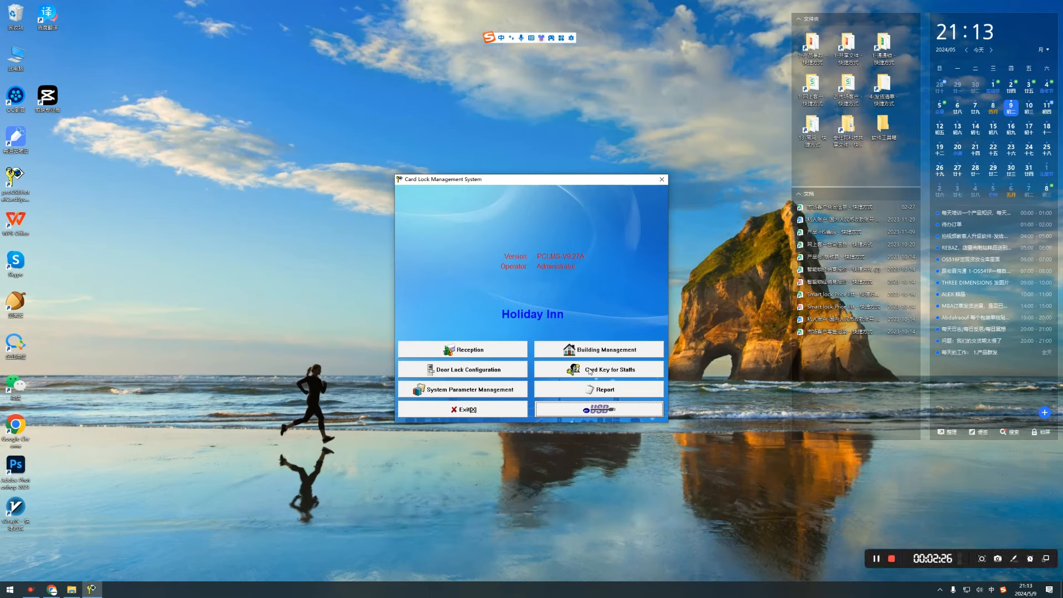
Open the Reception window showing vacant room 1-101.
left_click(608, 369)
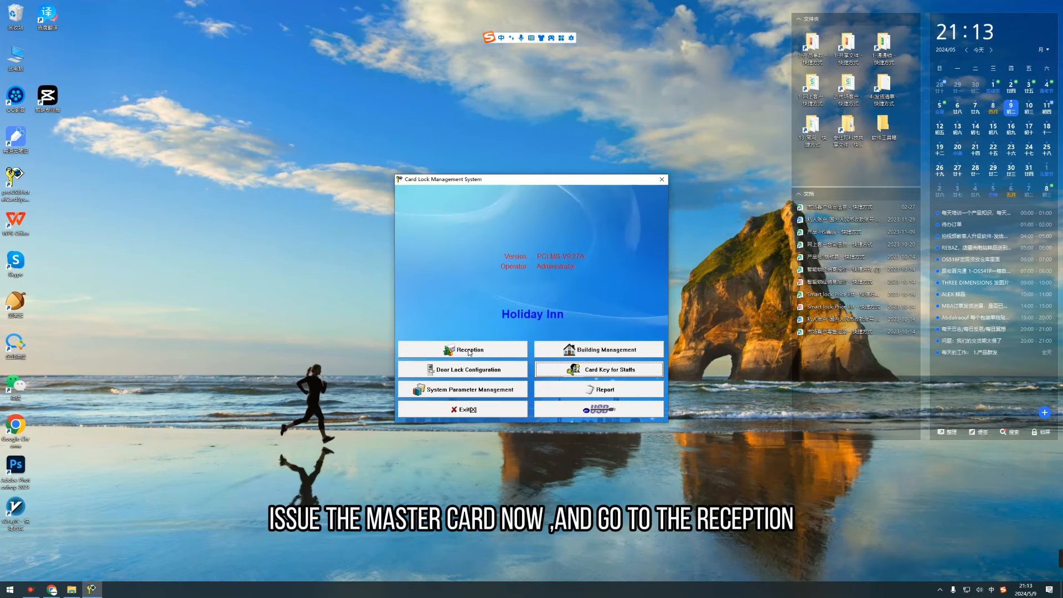
left_click(468, 350)
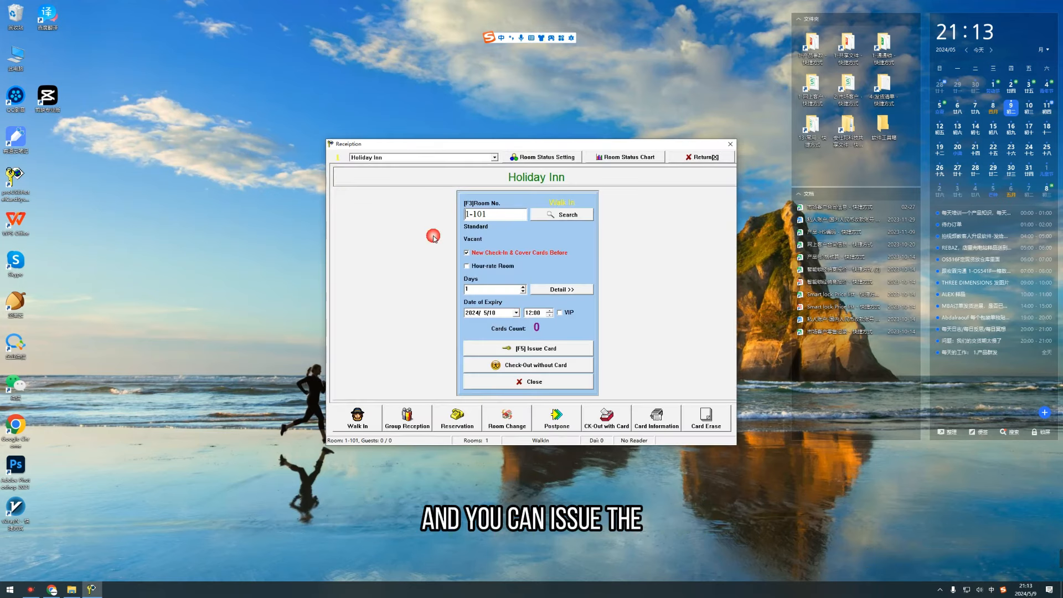
Advance room 1-101's Date of Expiry calendar to December 2027 (1310 days).
left_click(517, 312)
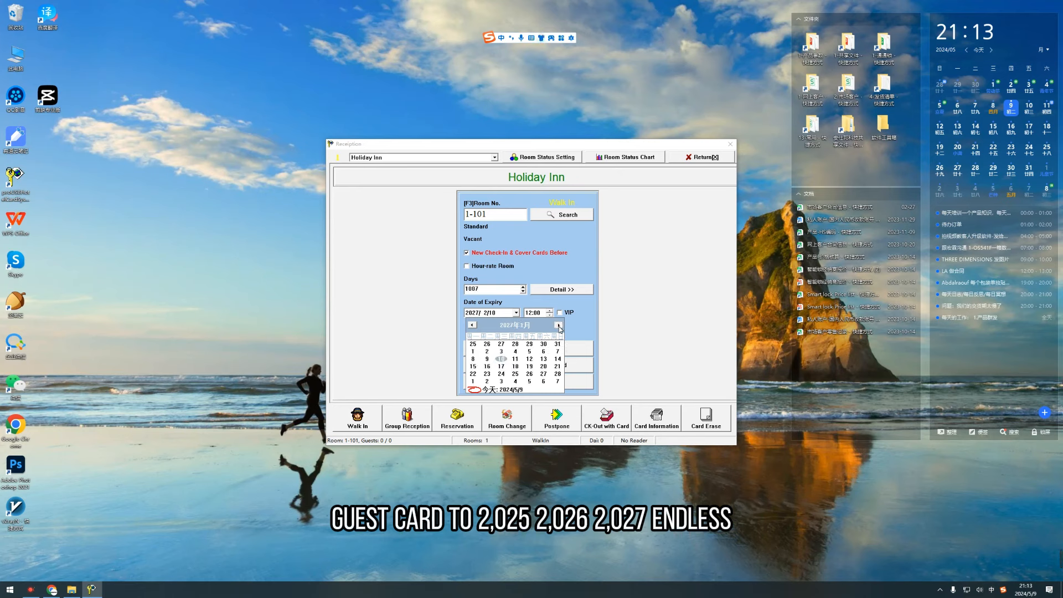
left_click(558, 325)
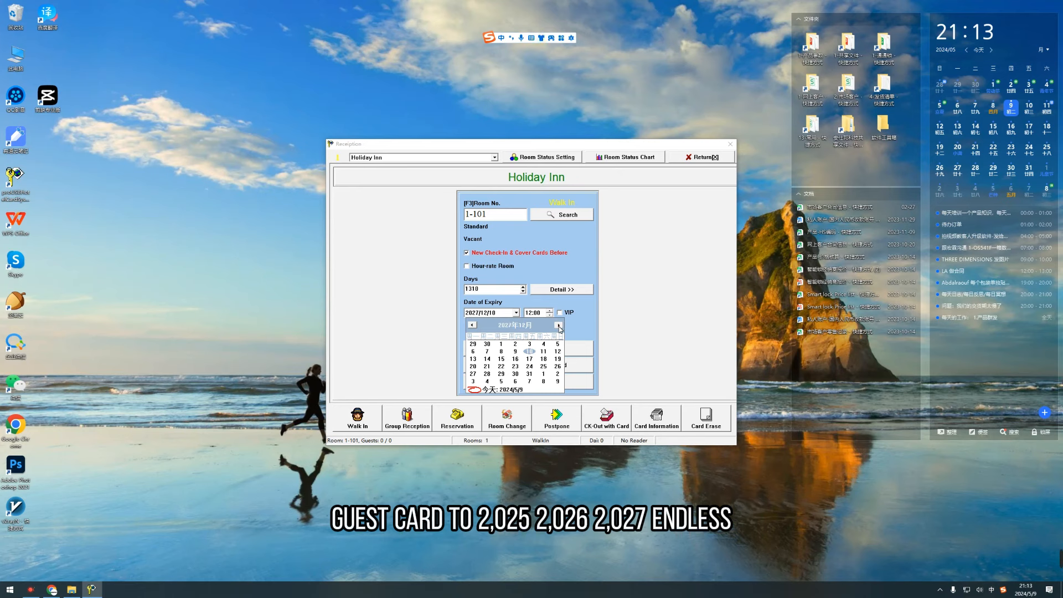